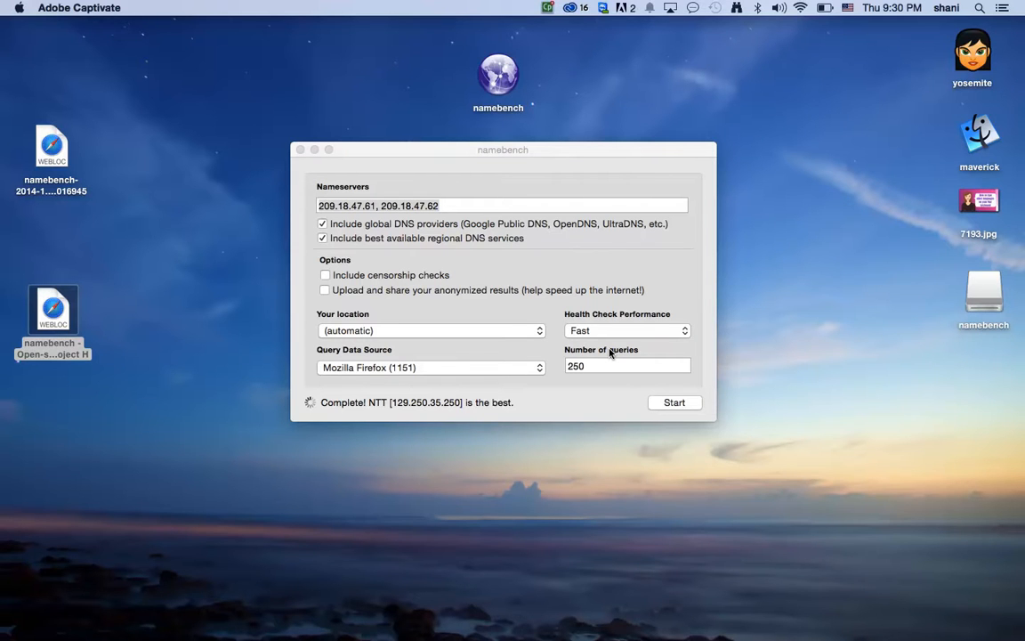
pyautogui.moveTo(545, 121)
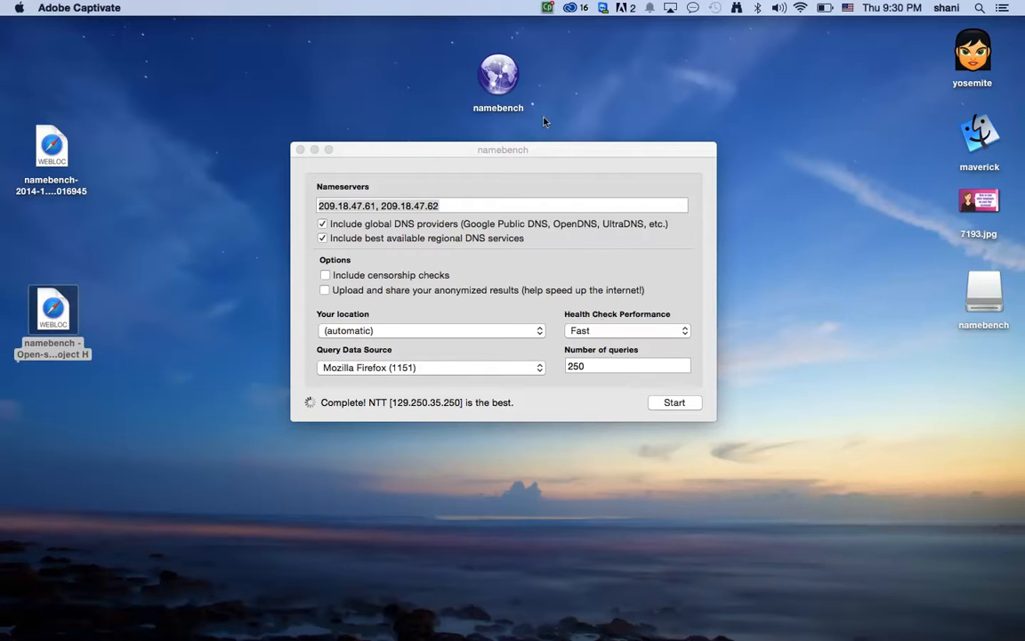
pyautogui.moveTo(534, 114)
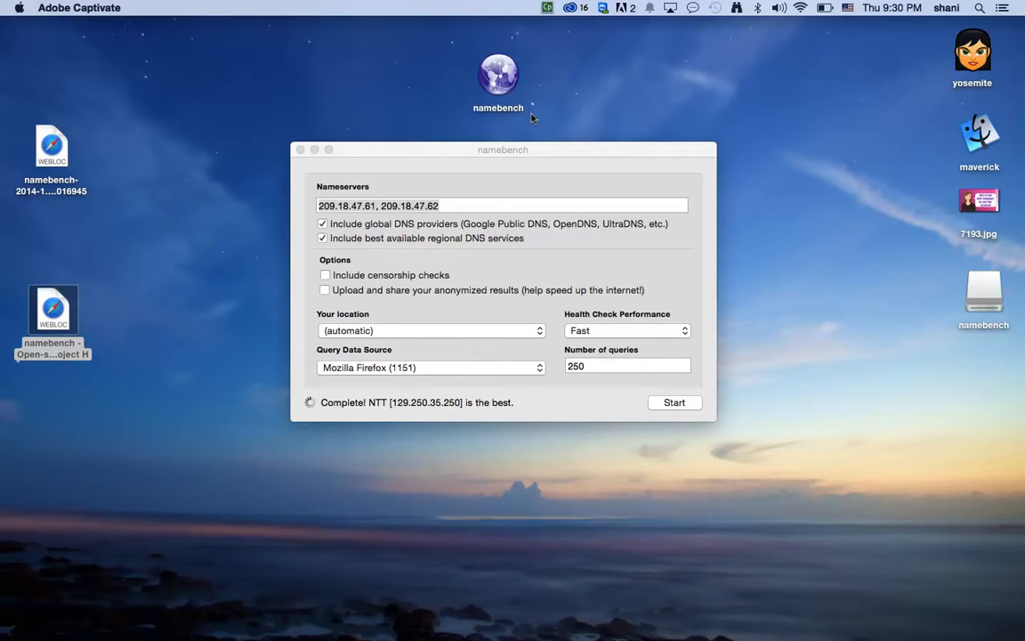
pyautogui.moveTo(180, 333)
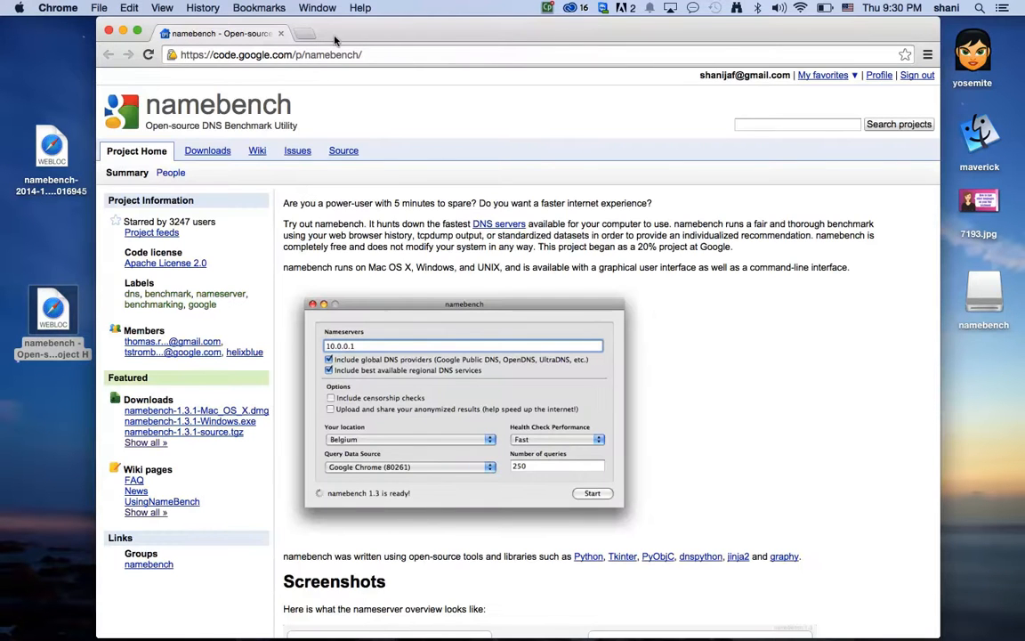
# - Close the disk image window and bring the namebench results, recommending NTT, to the front
pyautogui.click(272, 54)
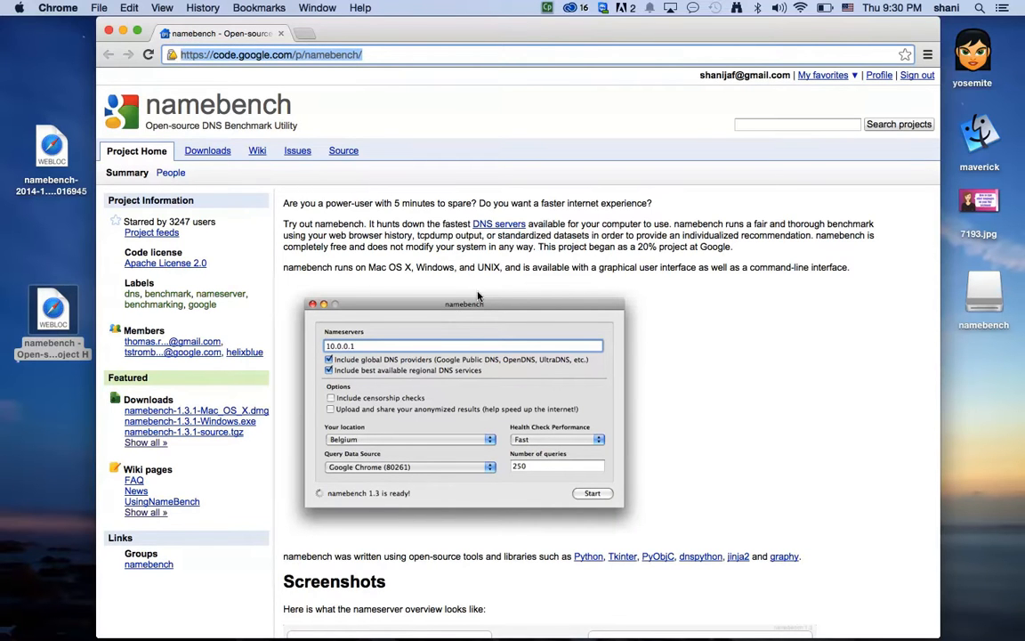
pyautogui.moveTo(271, 415)
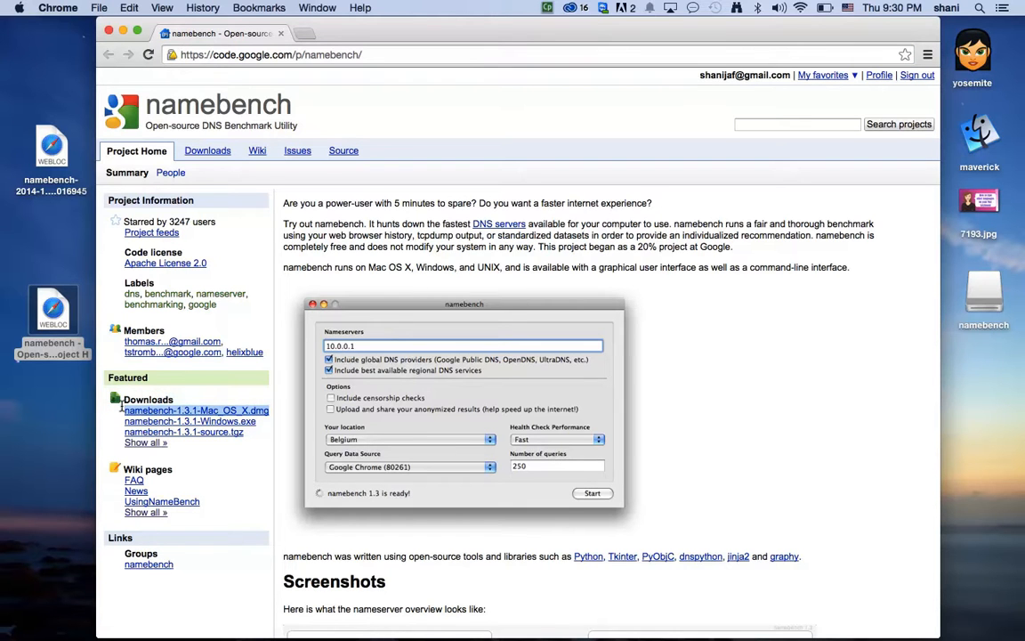
pyautogui.moveTo(232, 478)
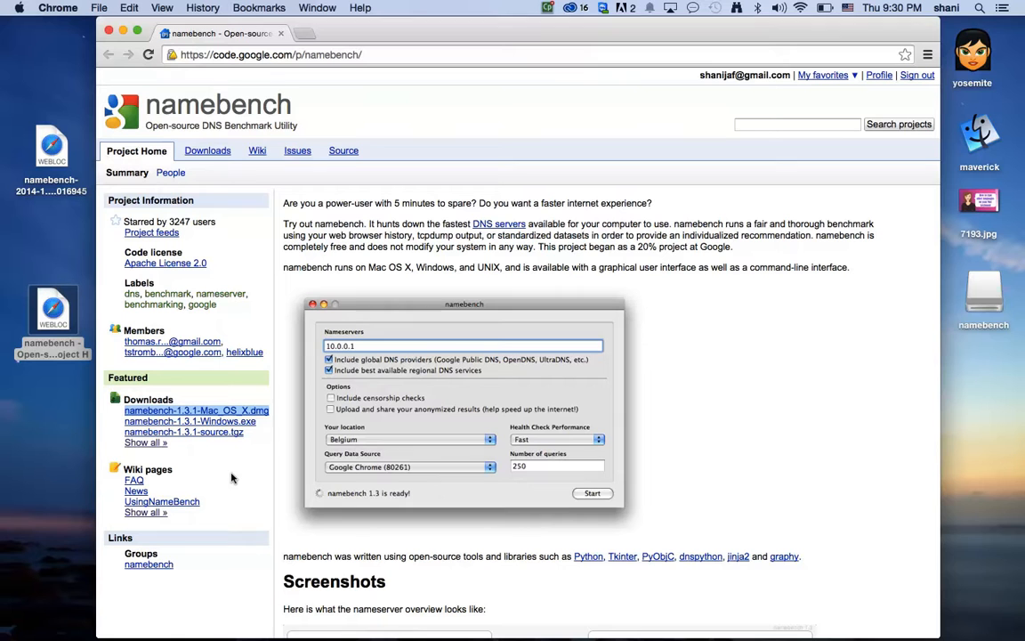
pyautogui.moveTo(983, 287)
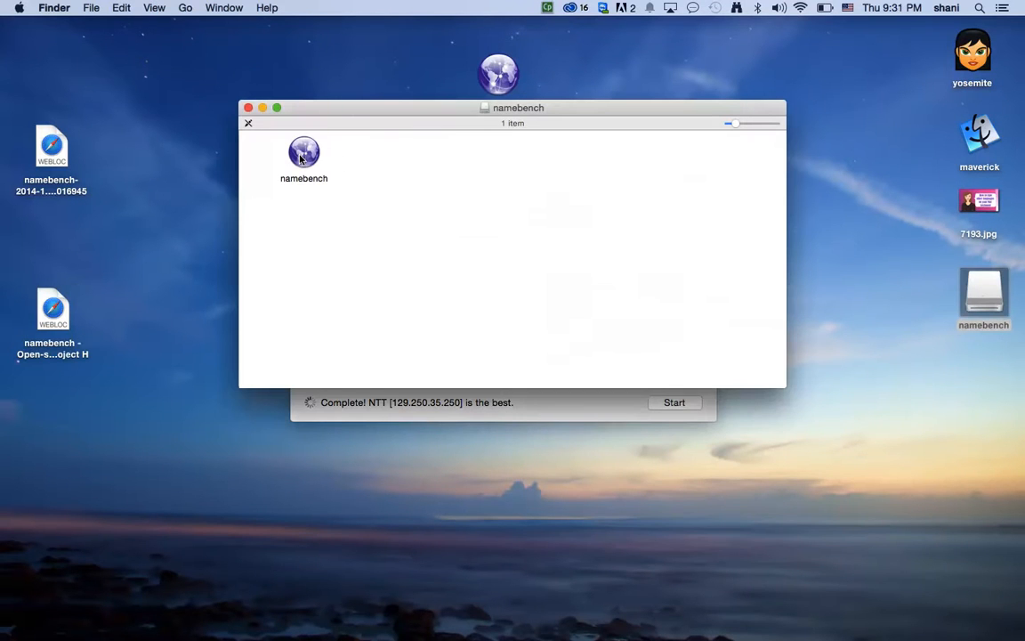
pyautogui.click(304, 156)
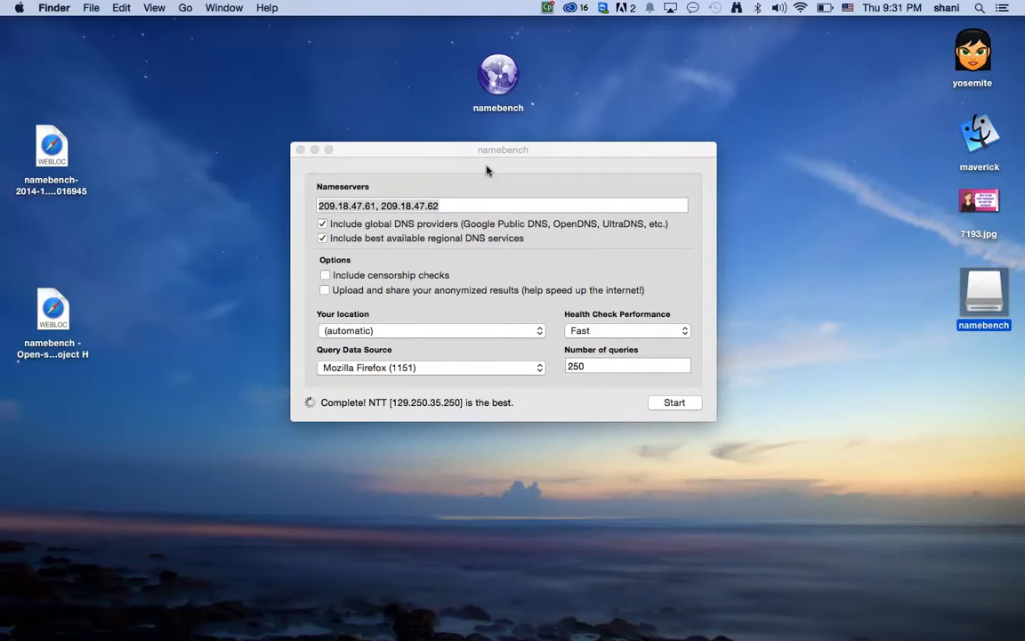
pyautogui.moveTo(492, 80)
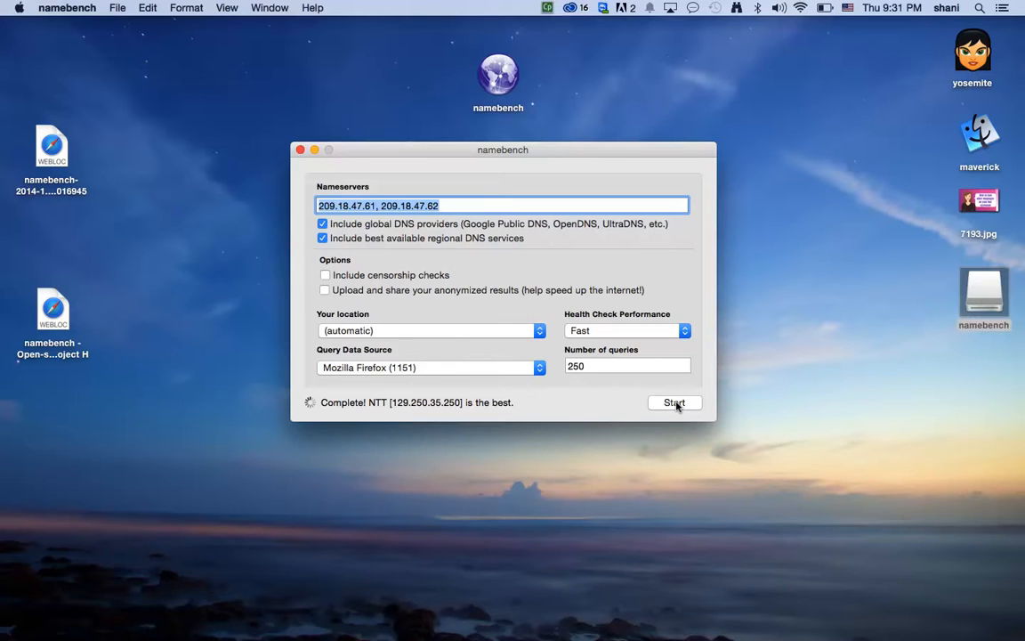
pyautogui.moveTo(578, 508)
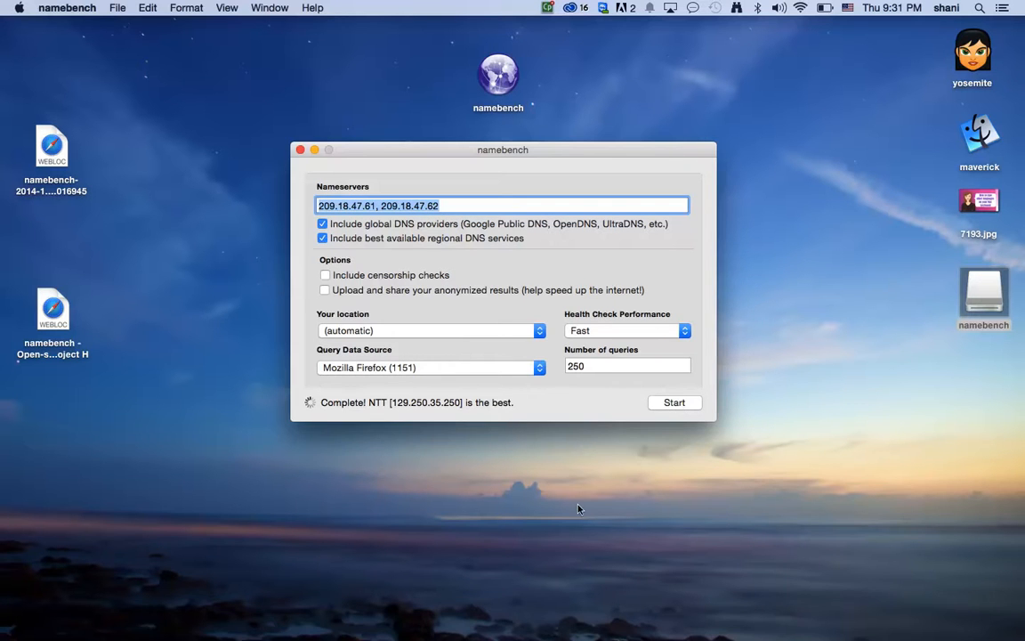
pyautogui.click(674, 402)
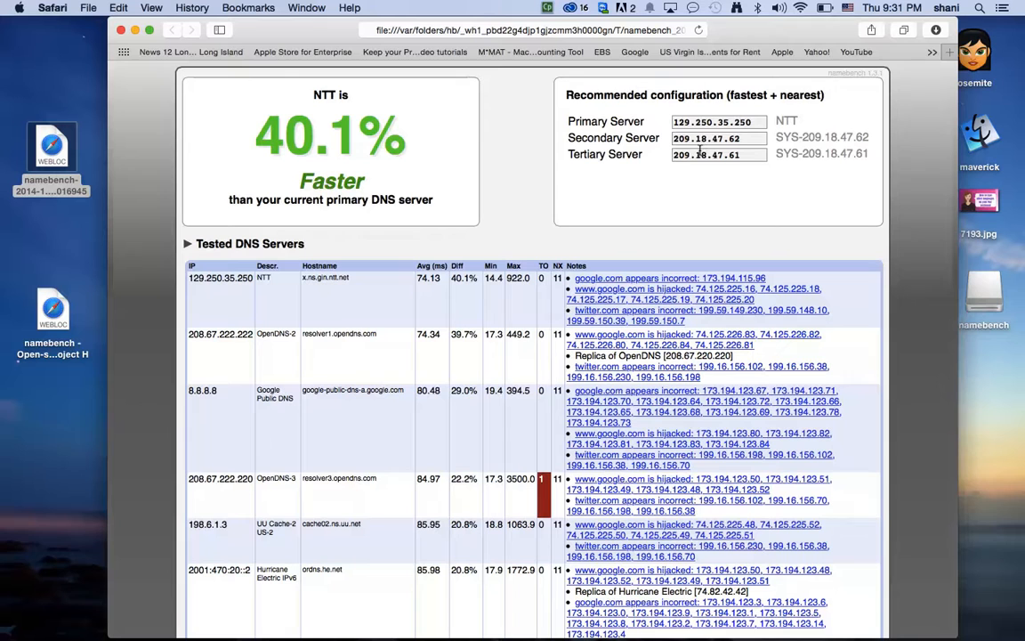
pyautogui.moveTo(222, 114)
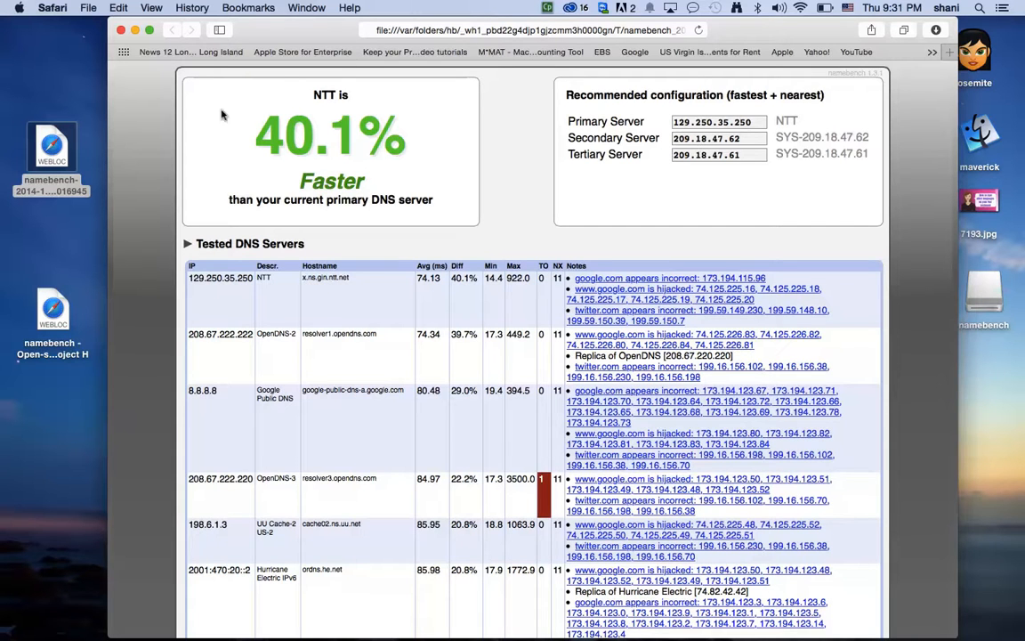
# - Review the namebench report recommending 129.250.35.250, 209.18.47.62 and 209.18.47.61, then open the Apple menu
pyautogui.doubleClick(330, 135)
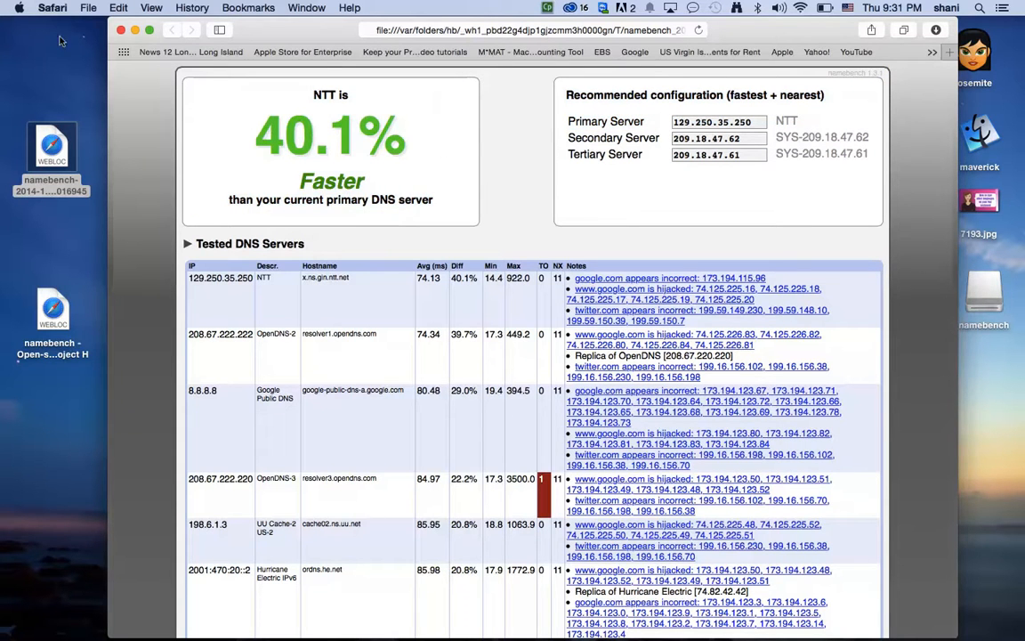
pyautogui.click(19, 8)
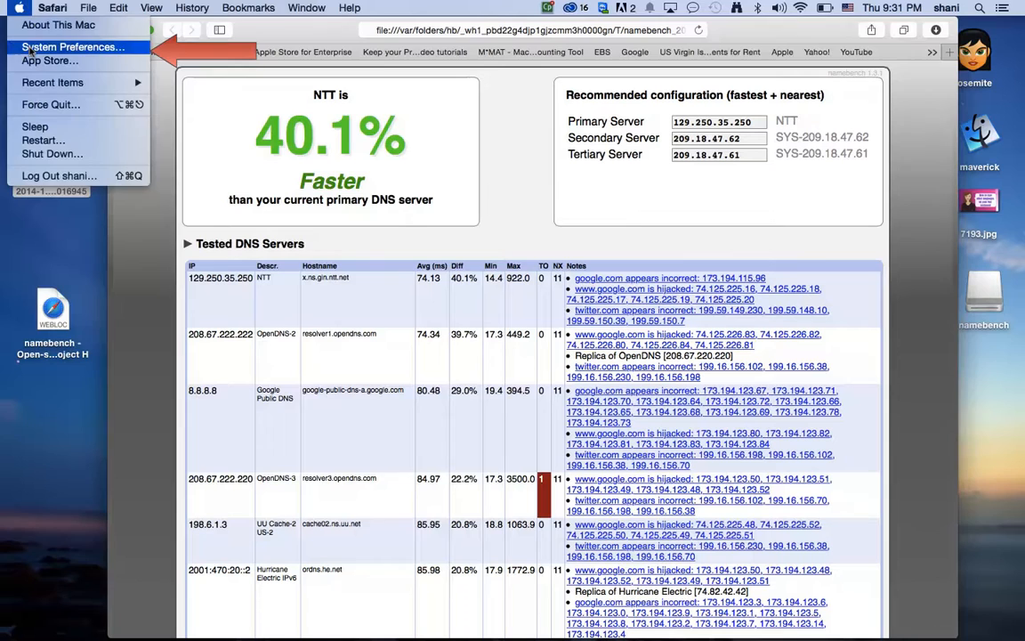
# - Go to System Preferences Network, Wi-Fi Advanced settings, DNS tab
pyautogui.click(71, 46)
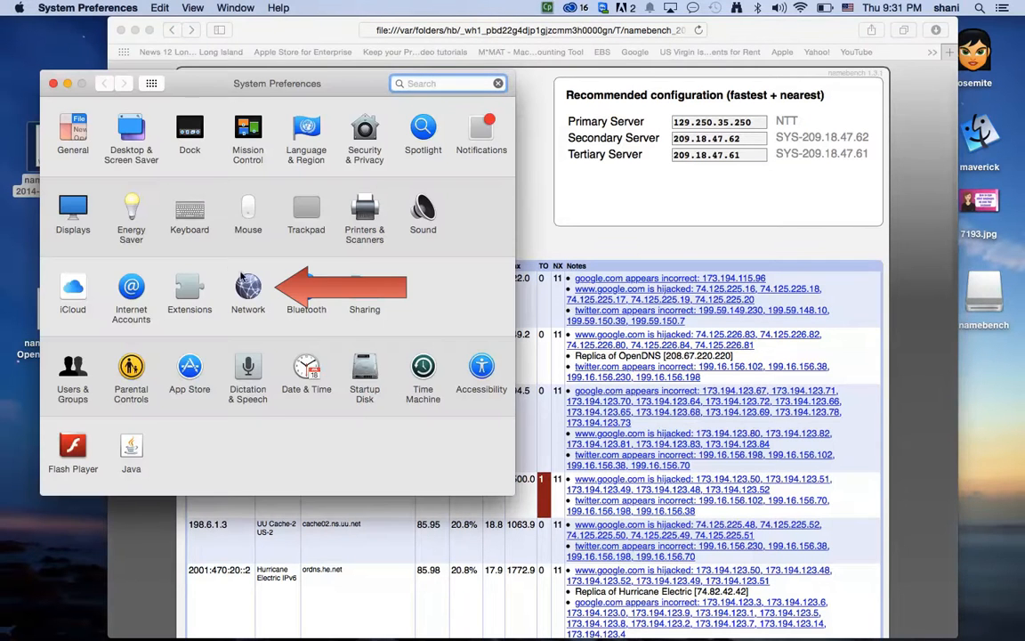
pyautogui.click(248, 289)
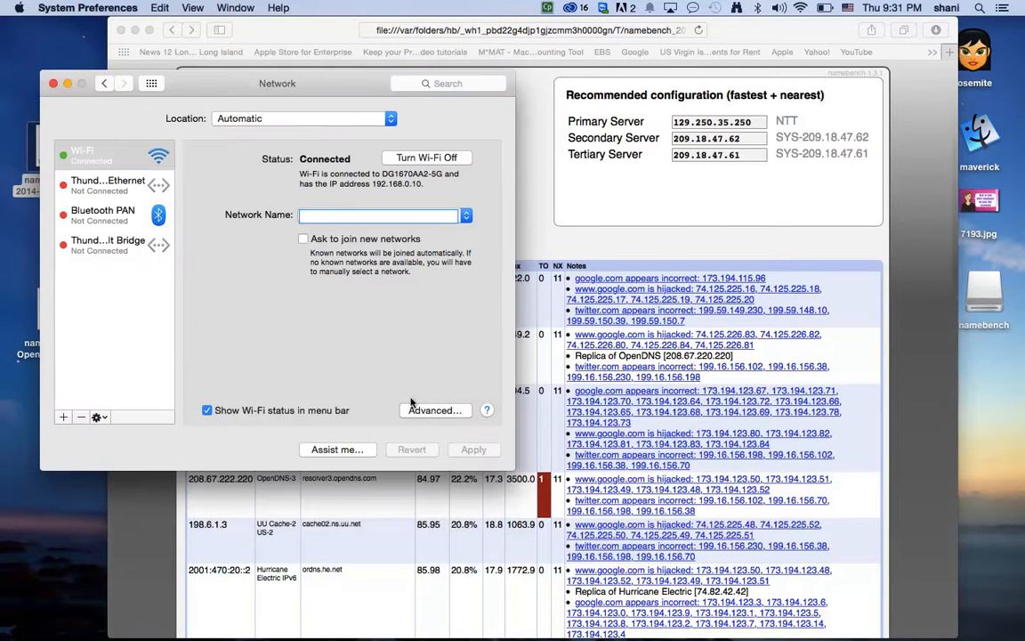
pyautogui.click(435, 410)
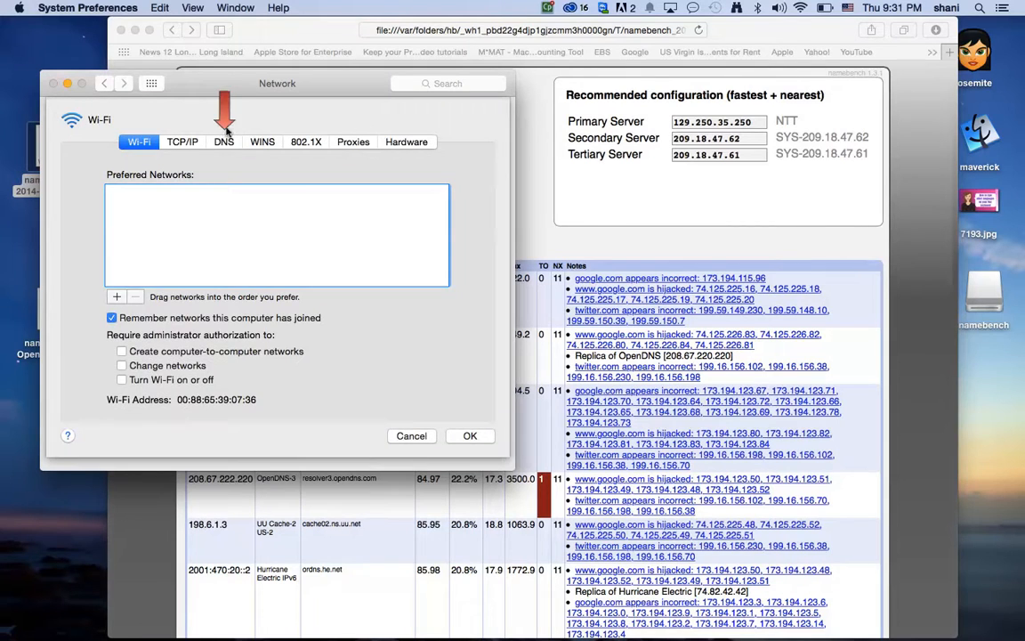
pyautogui.click(223, 141)
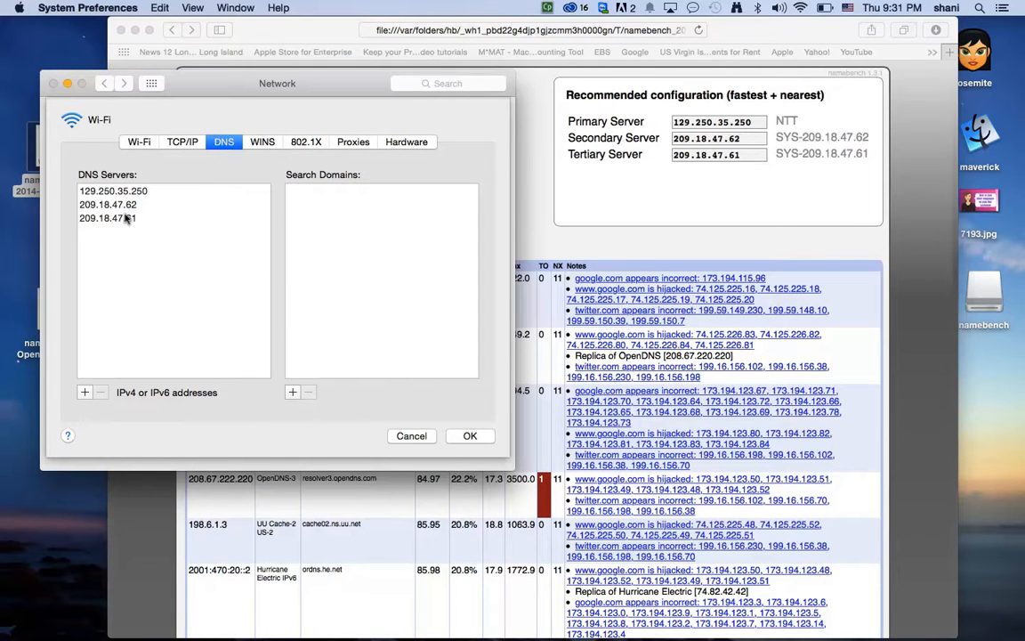
# - Select the 209.18.47.61 DNS server entry for removal
pyautogui.click(107, 218)
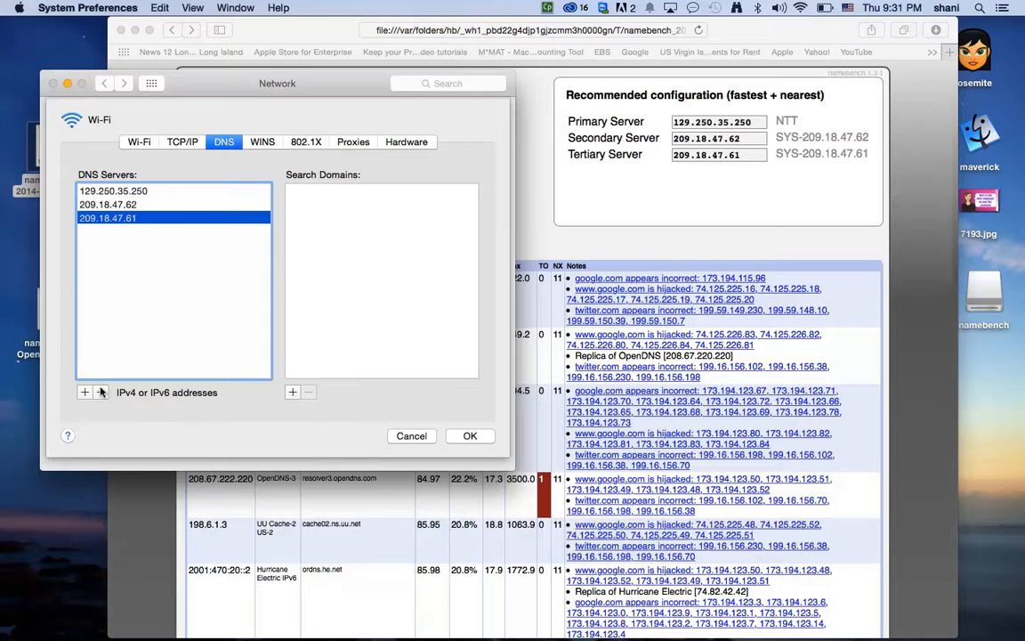
pyautogui.moveTo(100, 392)
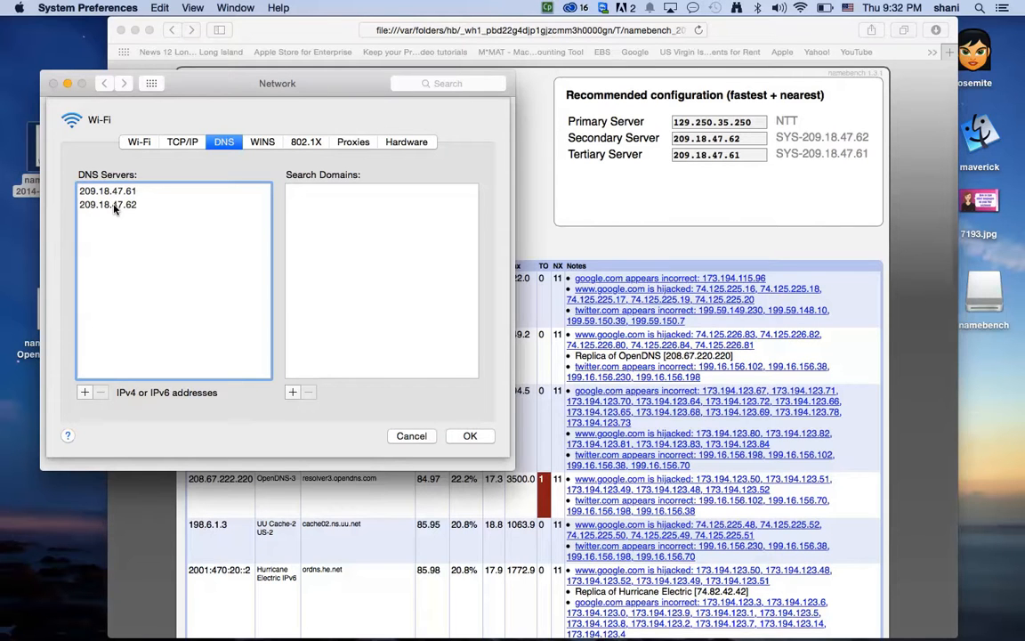
pyautogui.moveTo(138, 205)
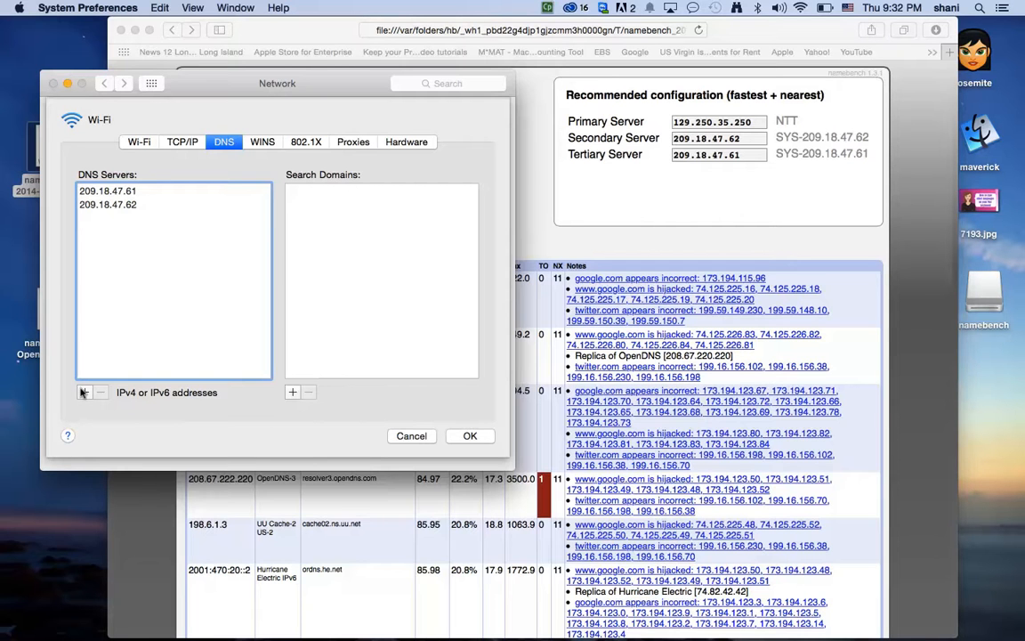
# - Enter DNS servers 129.250.35.250, 209.18.47.62, 209.18.47.61, confirm with OK, and close Network settings
pyautogui.click(83, 392)
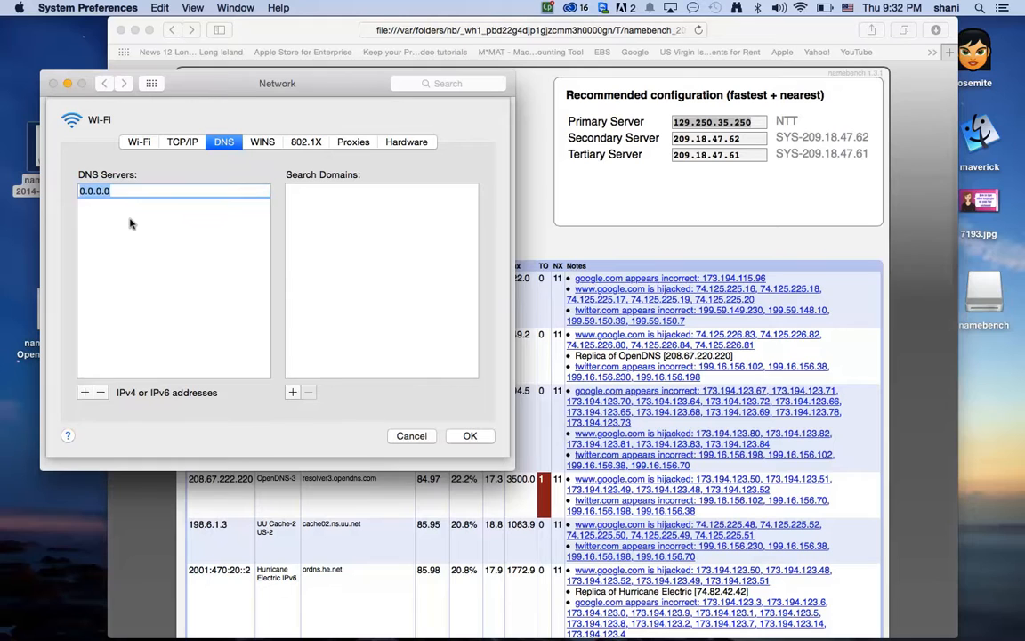
pyautogui.write('129.250.35.250')
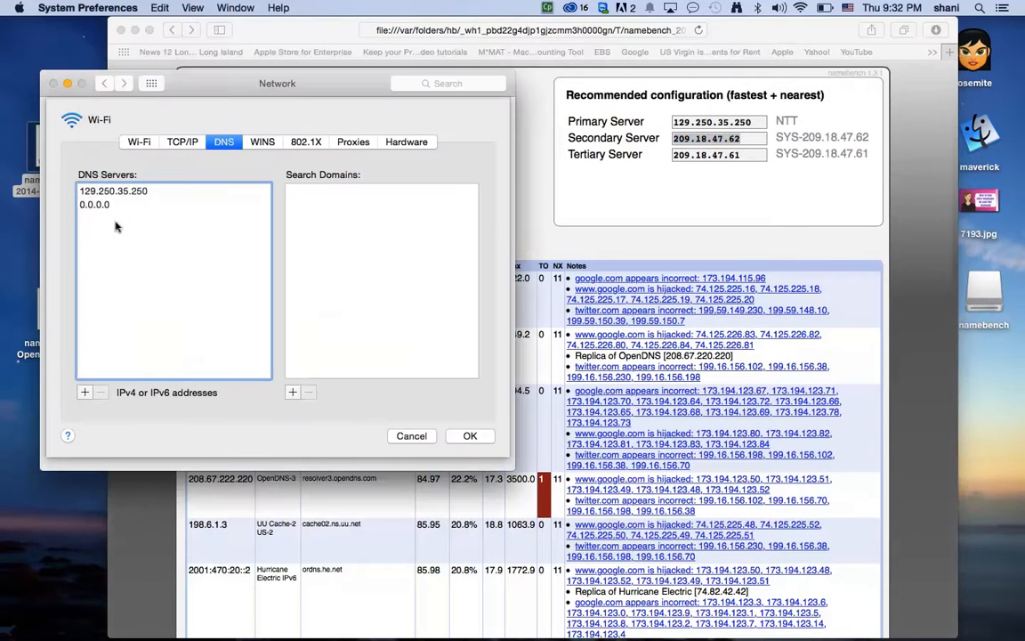
pyautogui.click(94, 204)
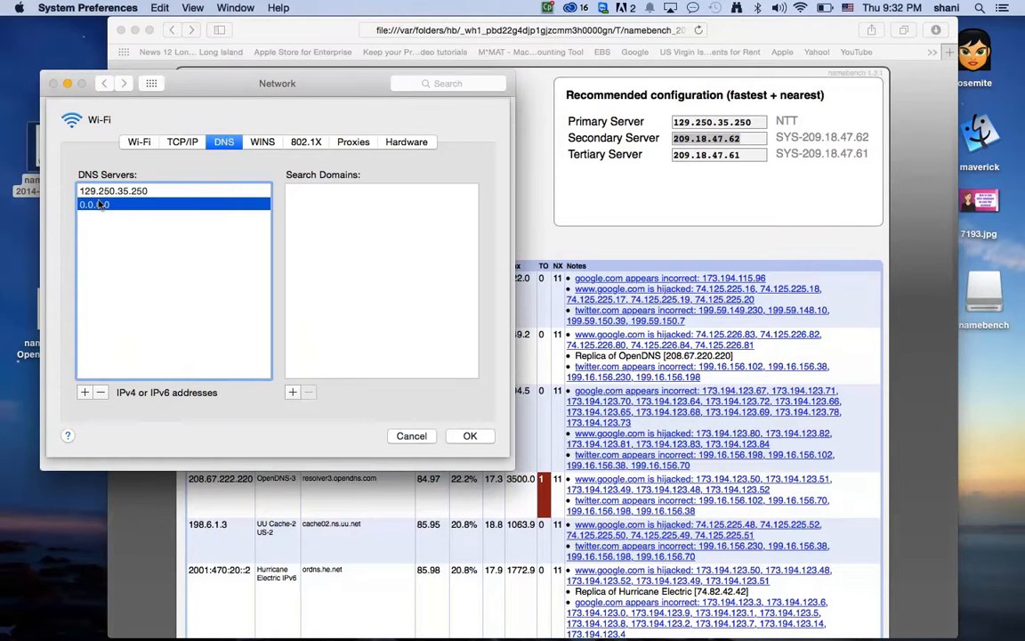
pyautogui.write('209.18.47.62')
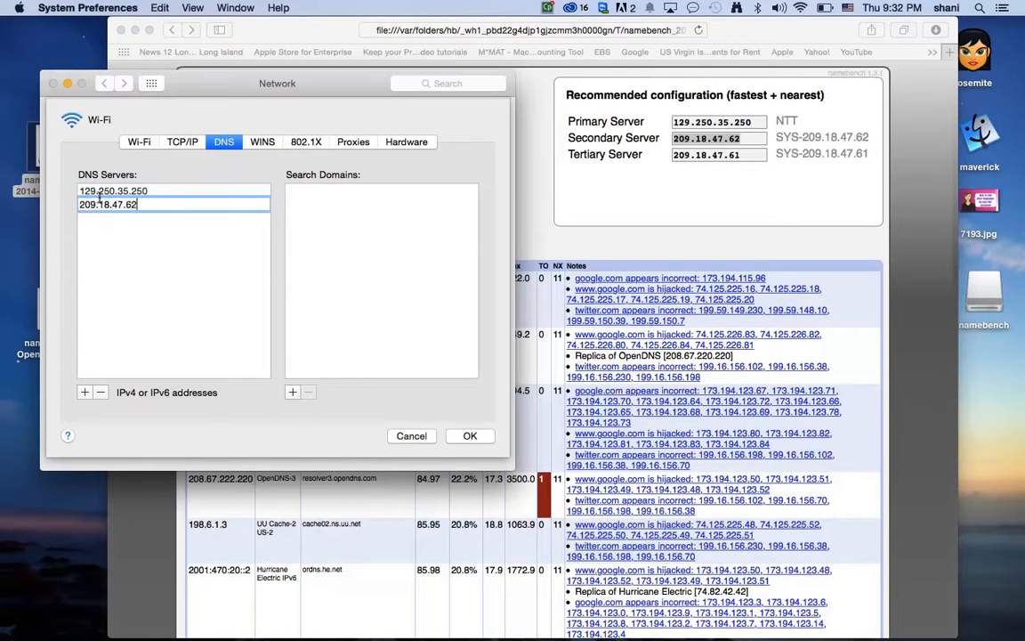
pyautogui.click(85, 391)
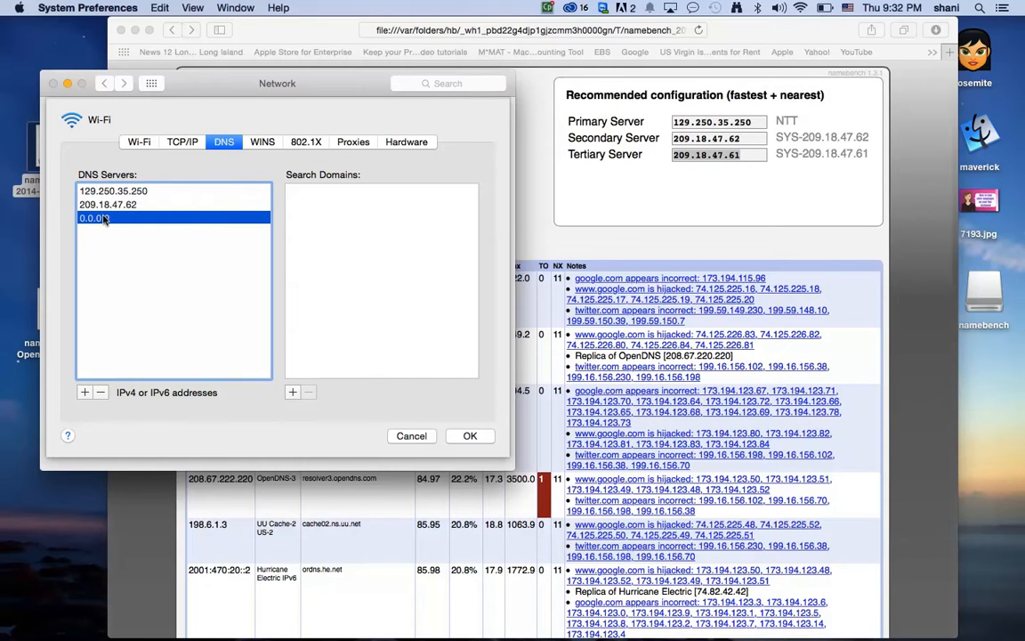
pyautogui.write('209.18.47.61')
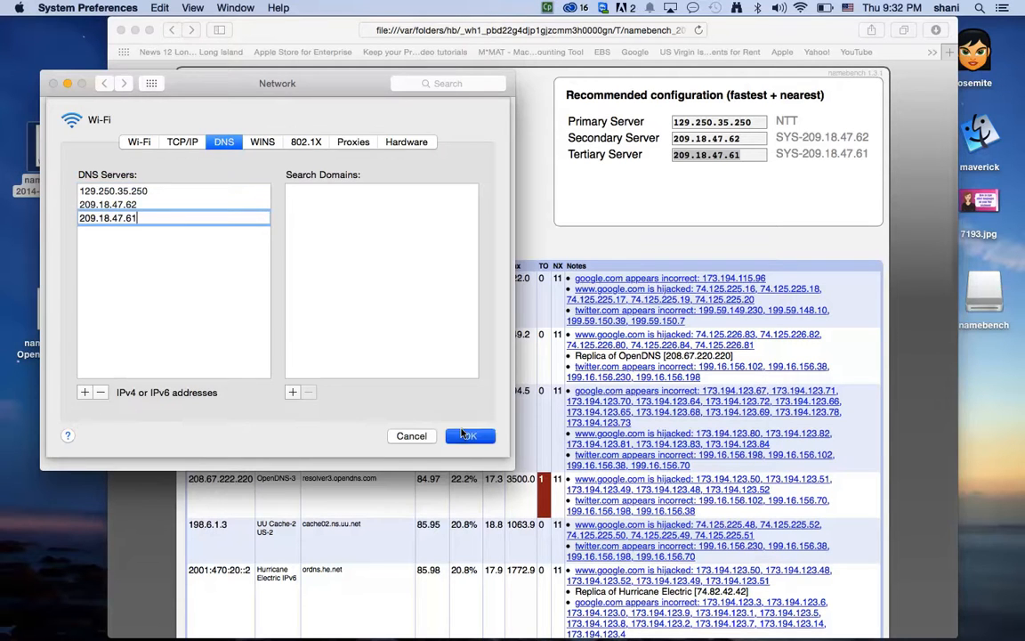
pyautogui.click(469, 435)
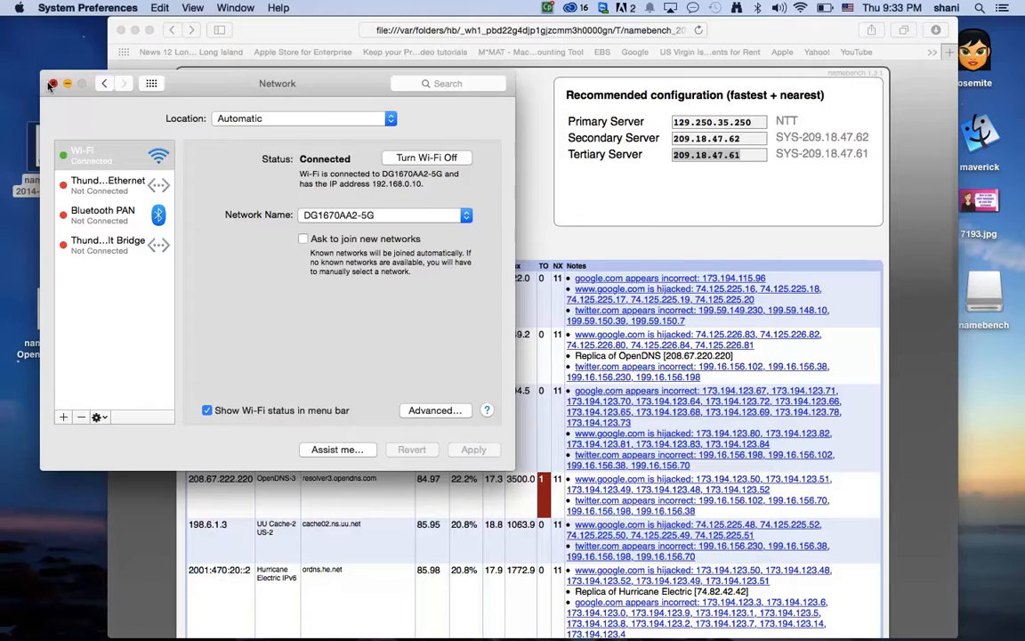
pyautogui.click(53, 83)
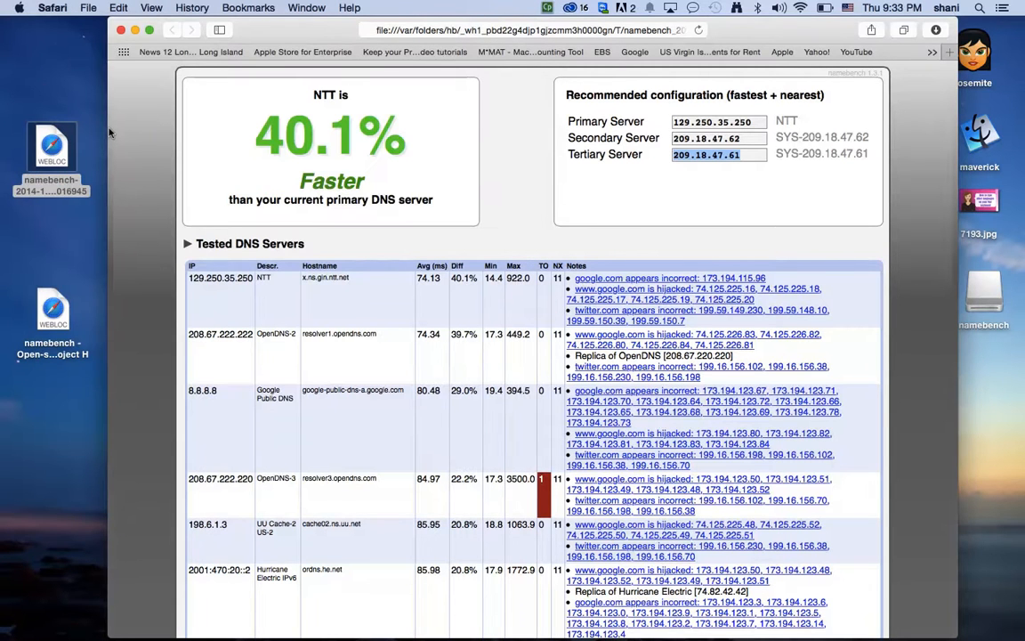